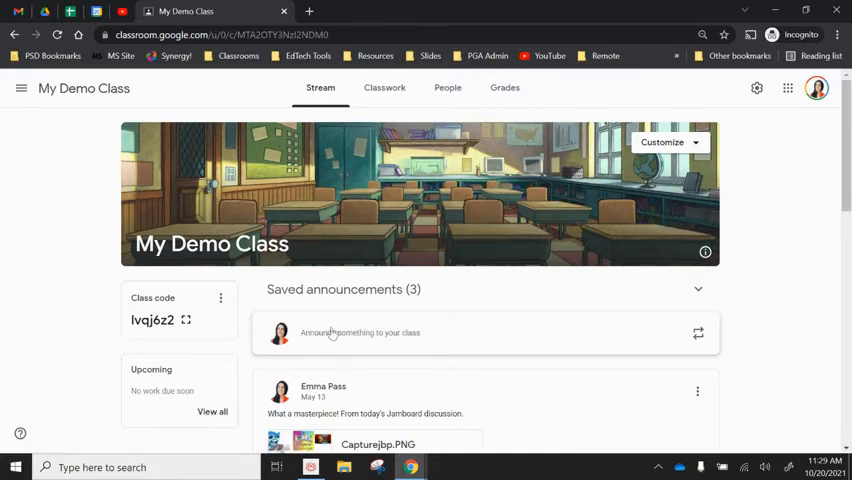
{"action": "mouse_move", "coordinate": [755, 95]}
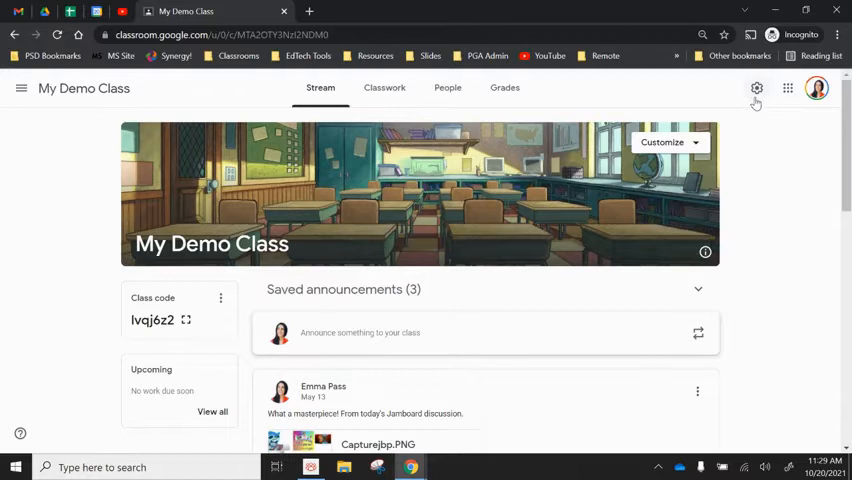
Step: Open Class settings and scroll down to the Grading section
{"action": "left_click", "coordinate": [757, 89]}
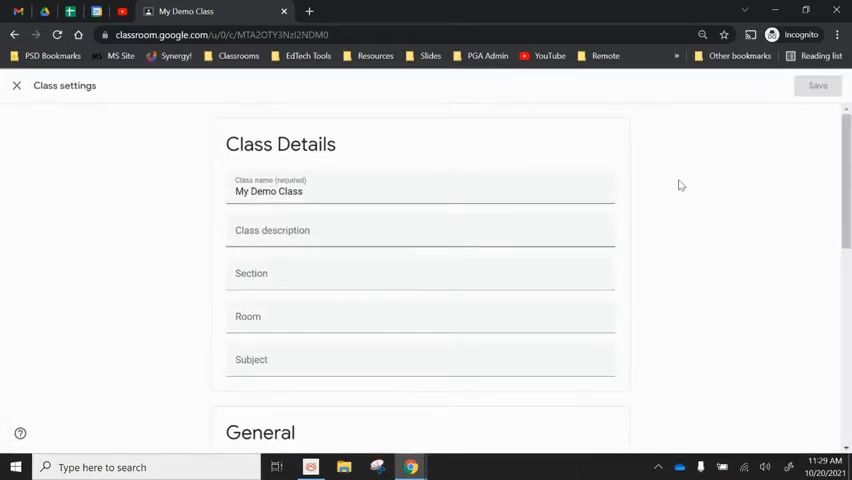
{"action": "scroll", "scroll_direction": "down", "scroll_amount": 3}
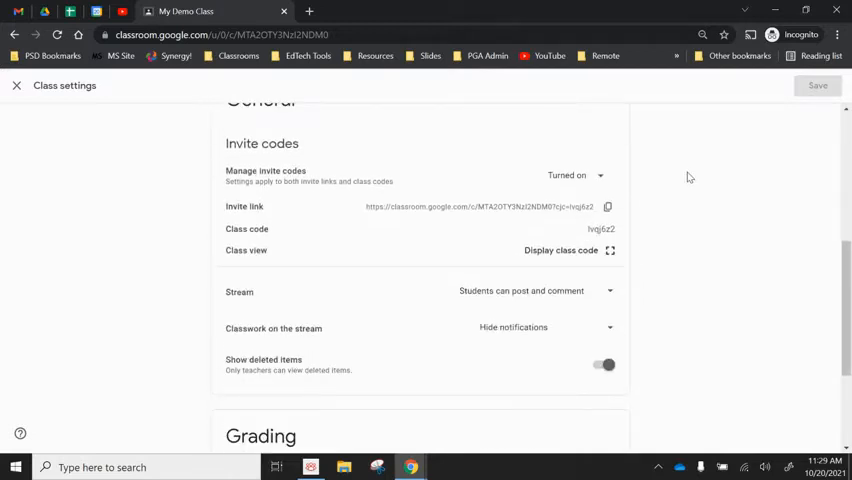
{"action": "scroll", "scroll_direction": "down", "scroll_amount": 3}
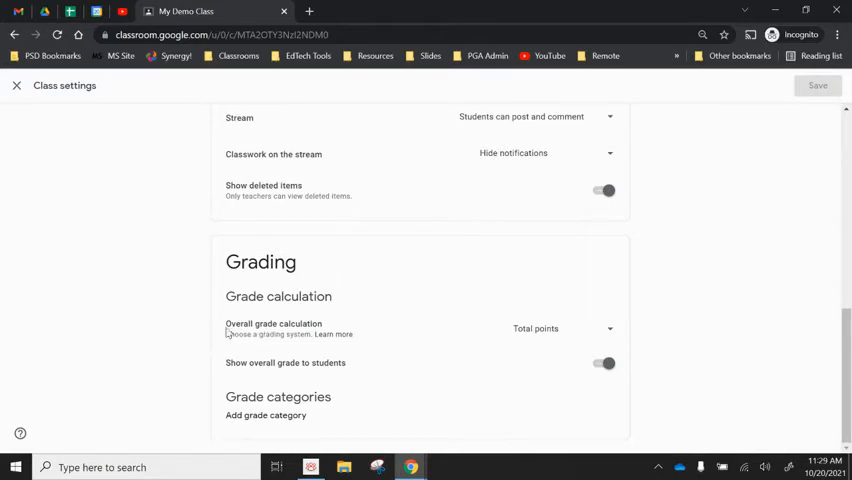
{"action": "mouse_move", "coordinate": [355, 294]}
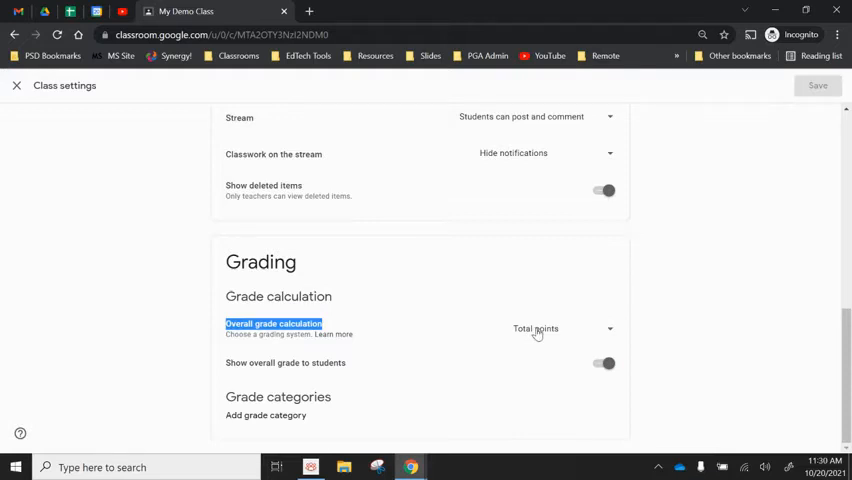
Step: Change Overall grade calculation from Total points to Weighted by category
{"action": "left_click", "coordinate": [560, 328]}
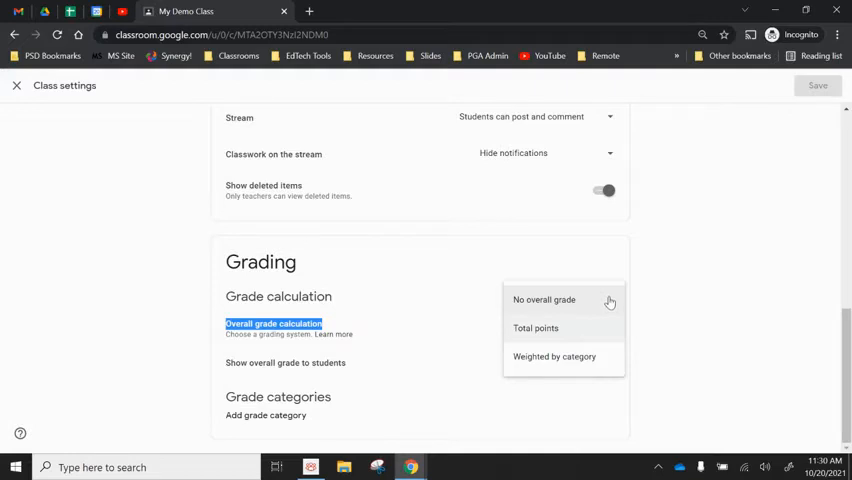
{"action": "mouse_move", "coordinate": [540, 357]}
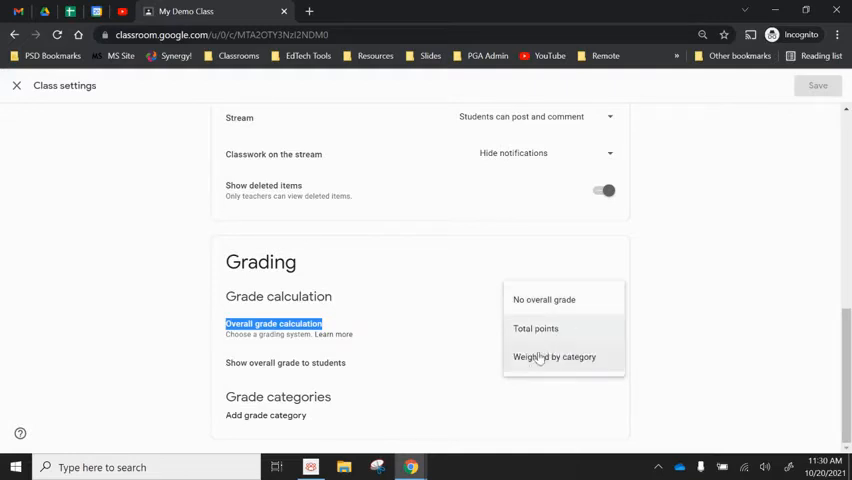
{"action": "mouse_move", "coordinate": [589, 364]}
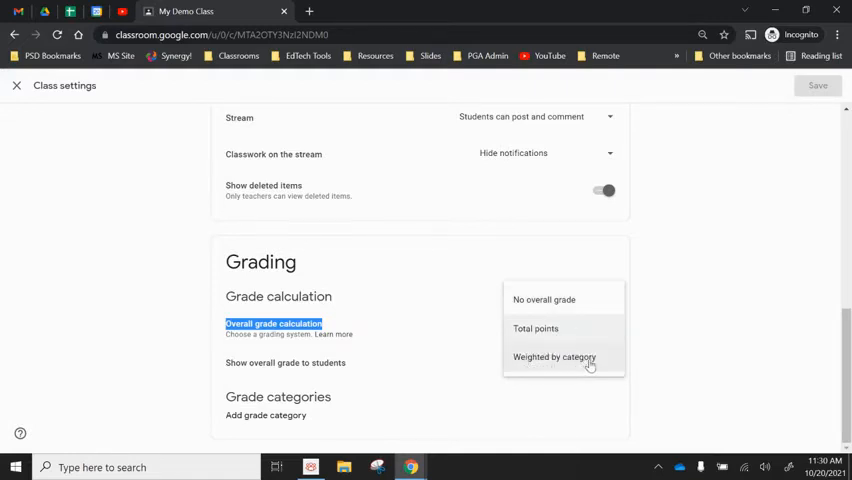
{"action": "left_click", "coordinate": [554, 357]}
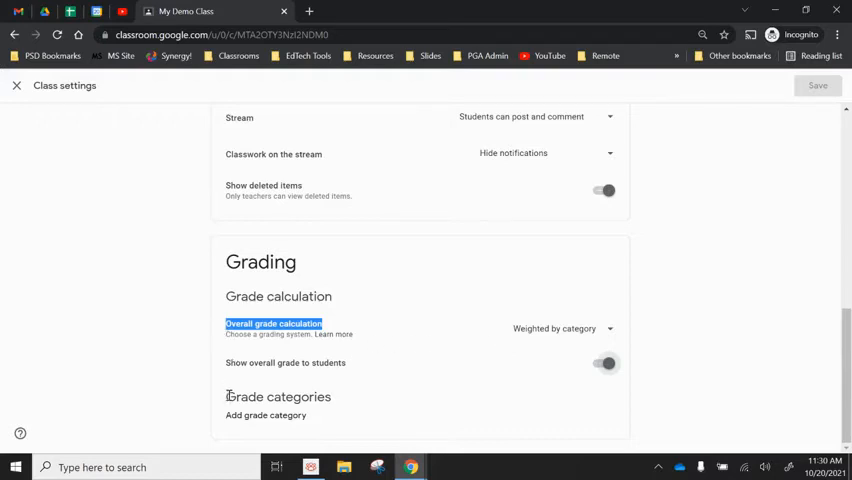
{"action": "mouse_move", "coordinate": [260, 423]}
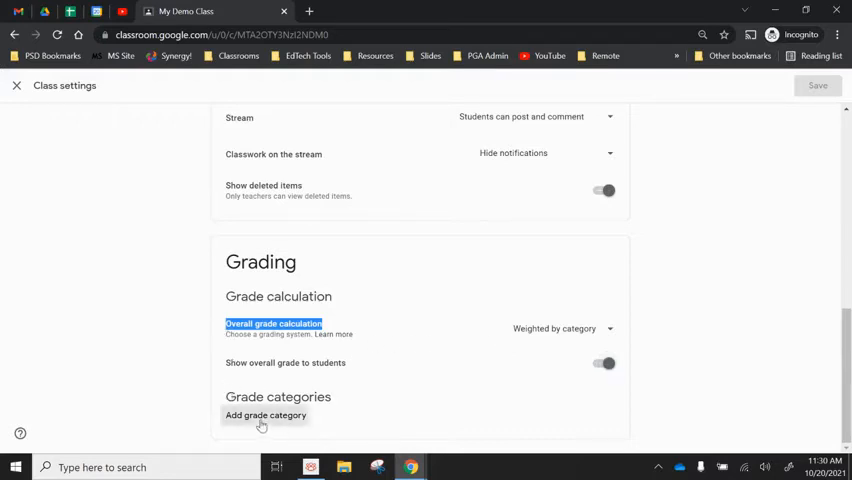
Step: Add a grade category named 'Formative' with a 30% weight
{"action": "left_click", "coordinate": [268, 415]}
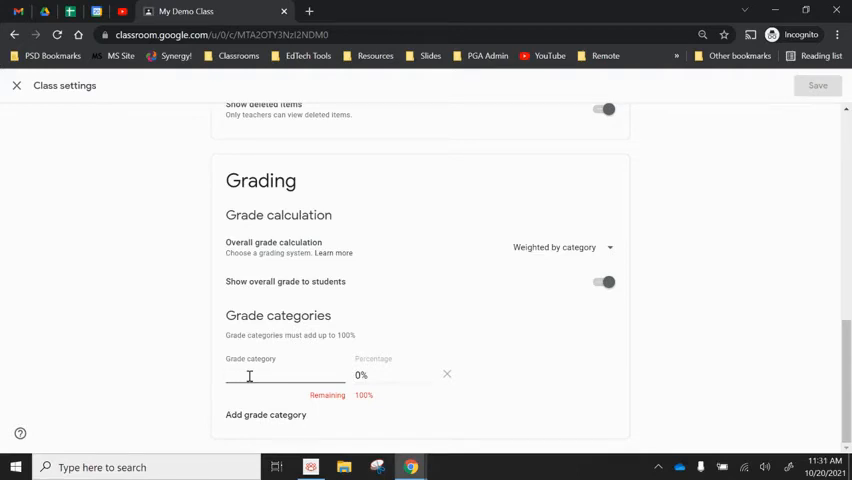
{"action": "type", "text": "Form"}
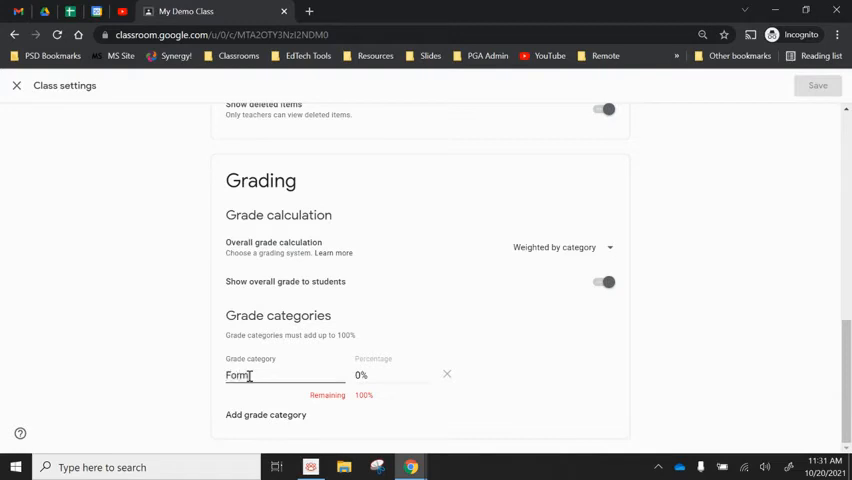
{"action": "type", "text": "ative"}
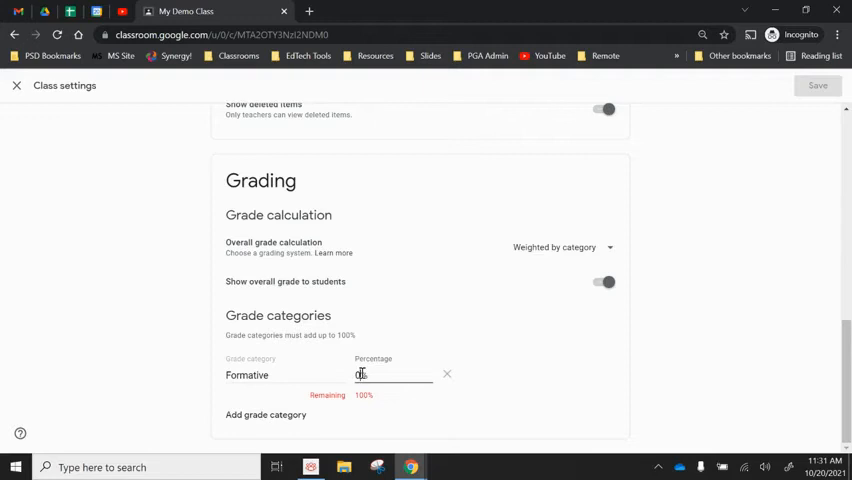
{"action": "type", "text": "30"}
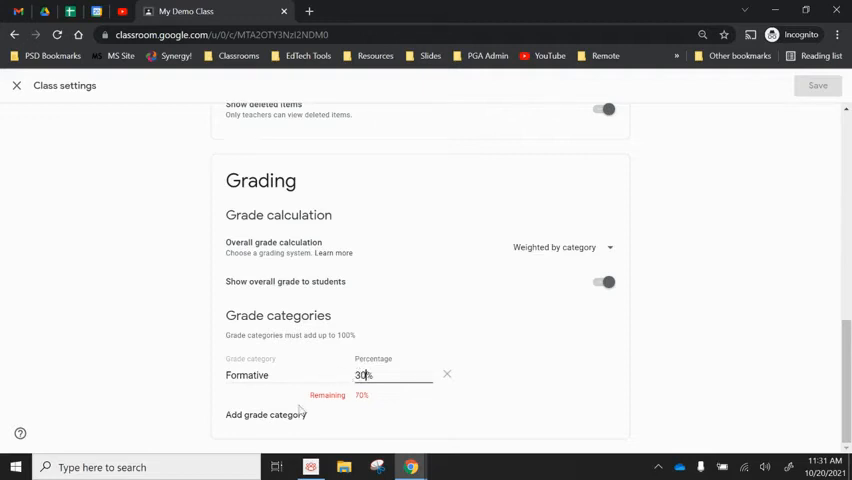
{"action": "mouse_move", "coordinate": [315, 396]}
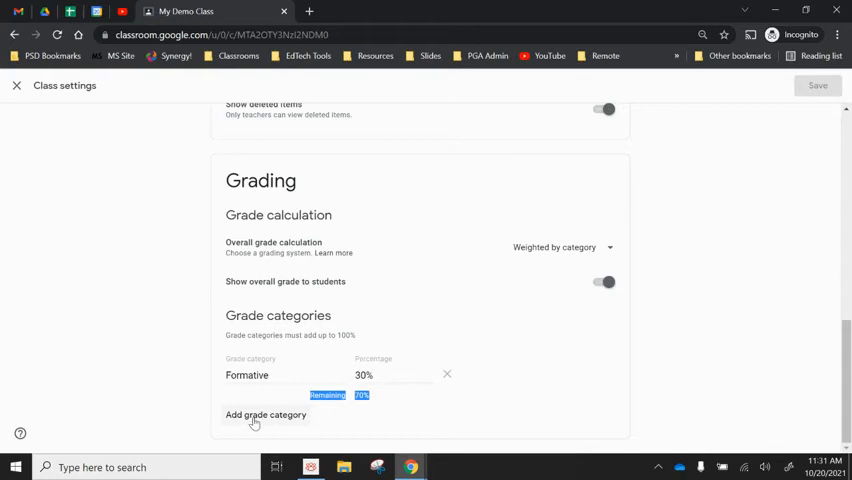
Step: Add a second grade category named 'Summative' with a 70% weight
{"action": "left_click", "coordinate": [263, 414]}
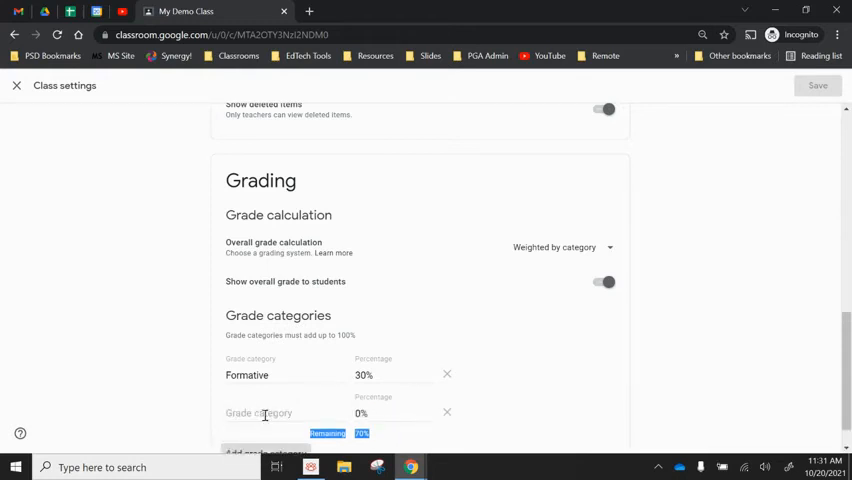
{"action": "type", "text": "s"}
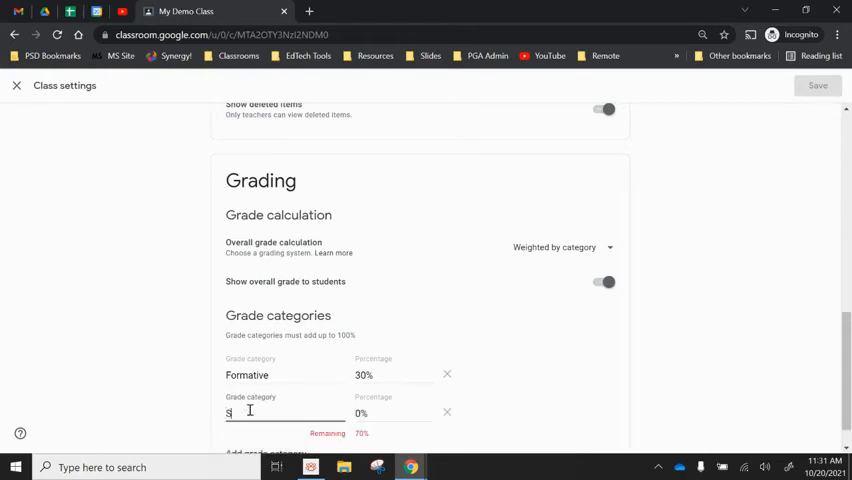
{"action": "type", "text": "ummative"}
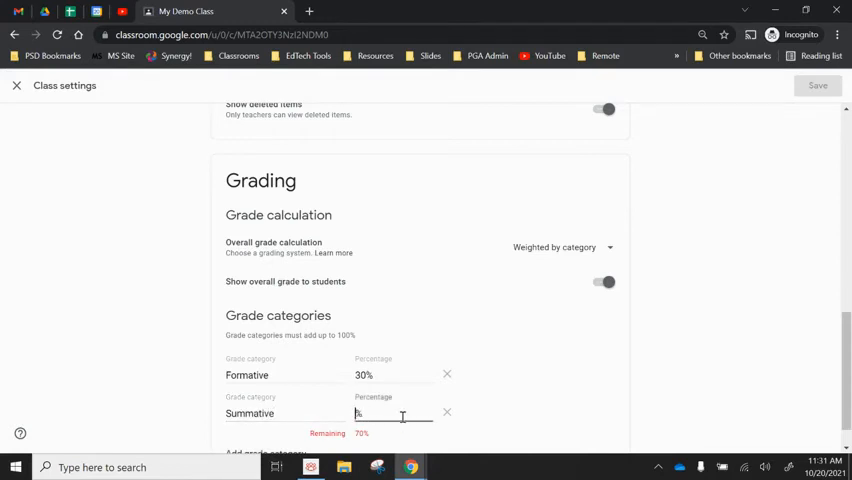
{"action": "type", "text": "70%"}
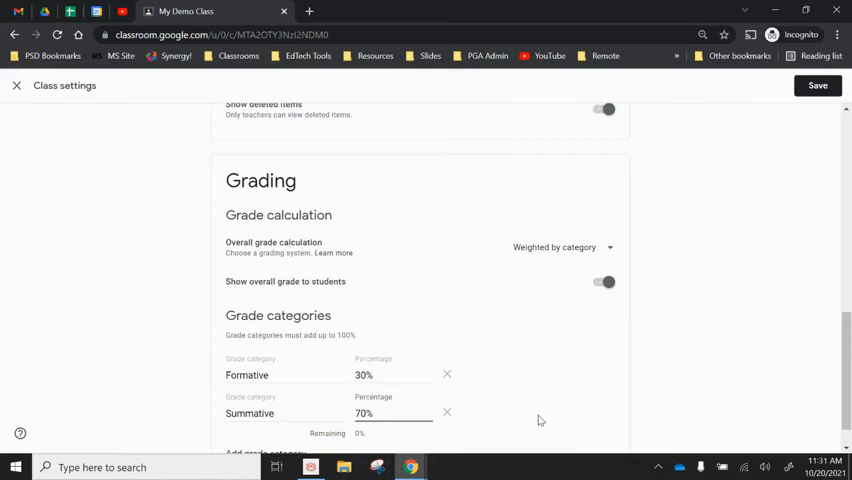
Step: Save the grading settings and bring up the Classwork create menu
{"action": "scroll", "scroll_direction": "down", "scroll_amount": 3}
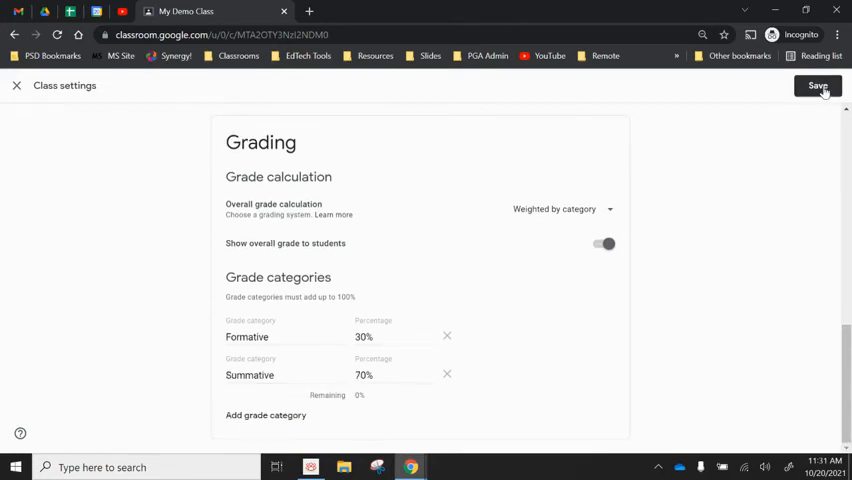
{"action": "left_click", "coordinate": [841, 86]}
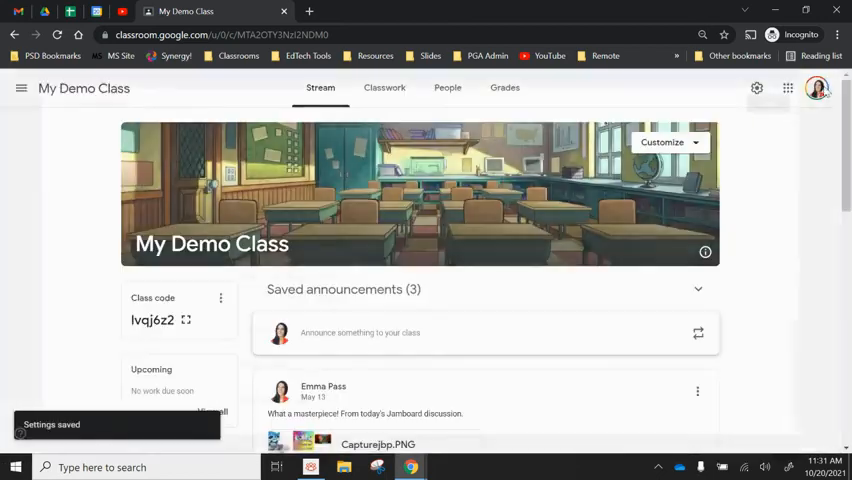
{"action": "left_click", "coordinate": [389, 87]}
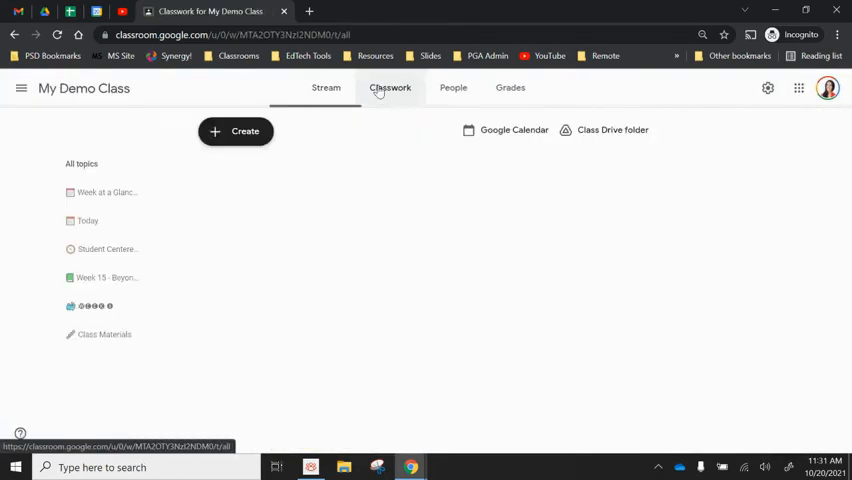
{"action": "left_click", "coordinate": [235, 130]}
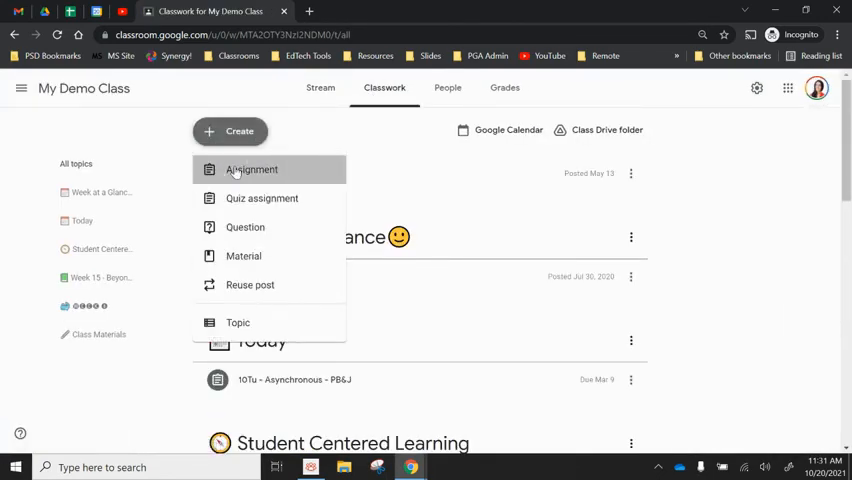
Step: Start an Assignment with grade category Formative, then return to Class settings
{"action": "left_click", "coordinate": [251, 169]}
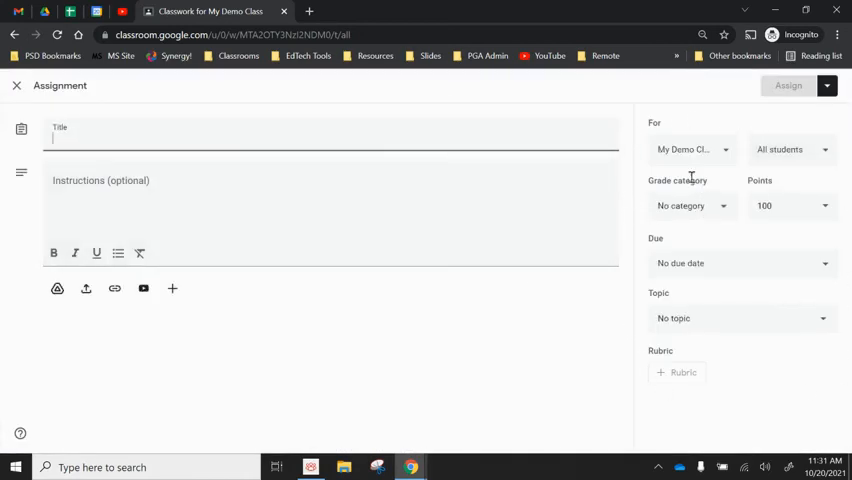
{"action": "left_click", "coordinate": [691, 205]}
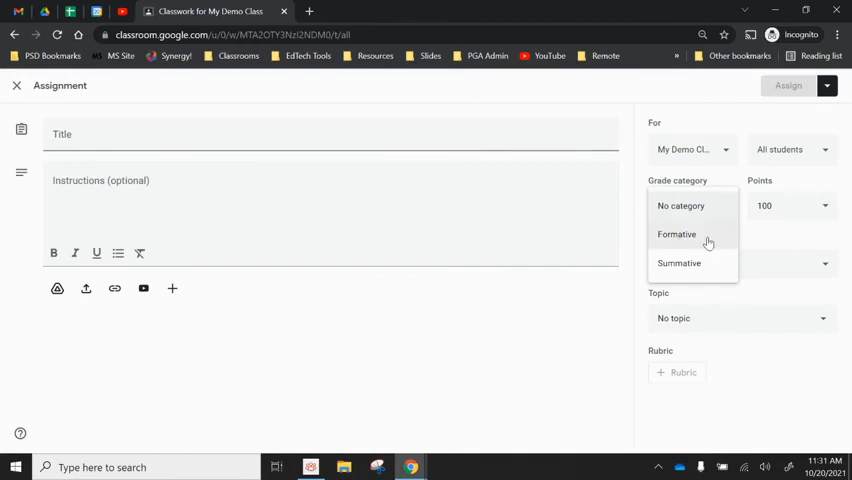
{"action": "mouse_move", "coordinate": [700, 267]}
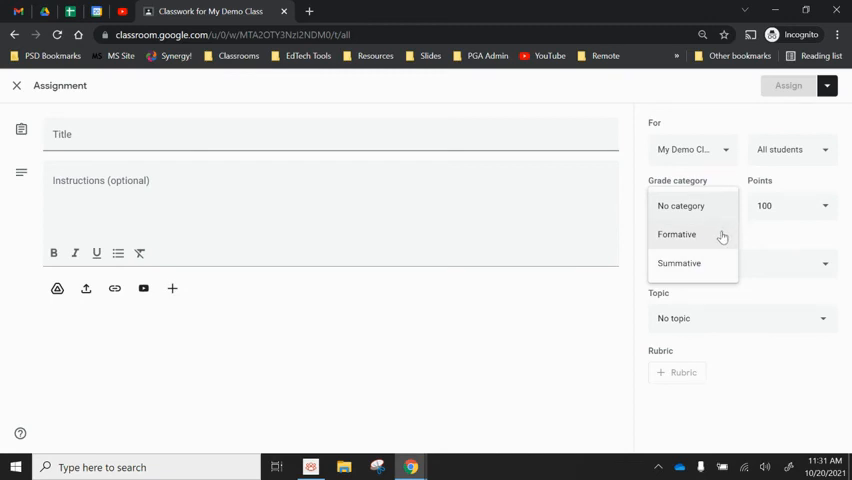
{"action": "mouse_move", "coordinate": [748, 207]}
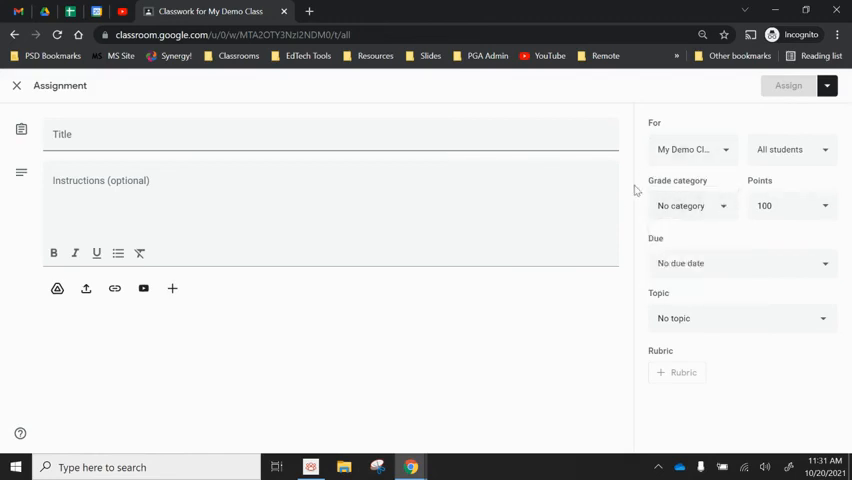
{"action": "left_click", "coordinate": [692, 205]}
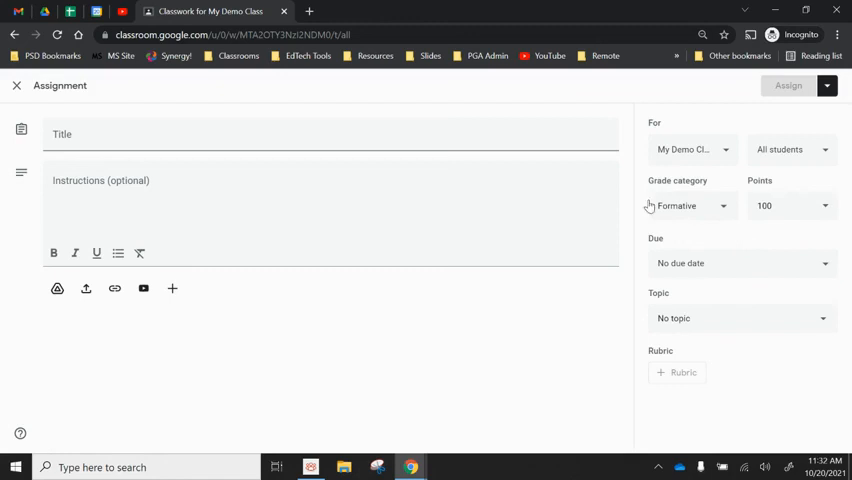
{"action": "left_click", "coordinate": [15, 85]}
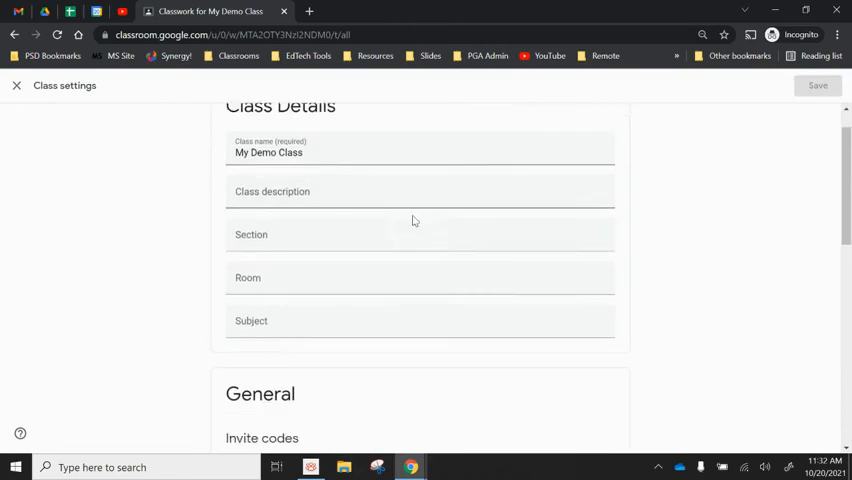
{"action": "scroll", "scroll_direction": "down", "scroll_amount": 3}
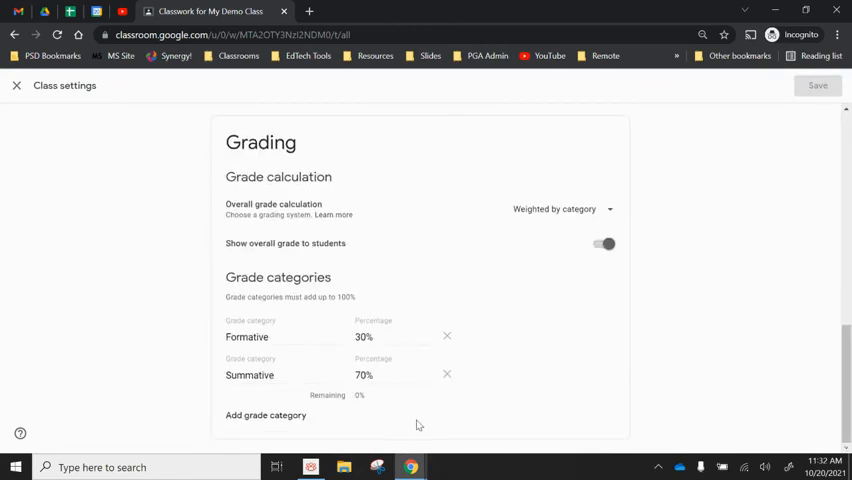